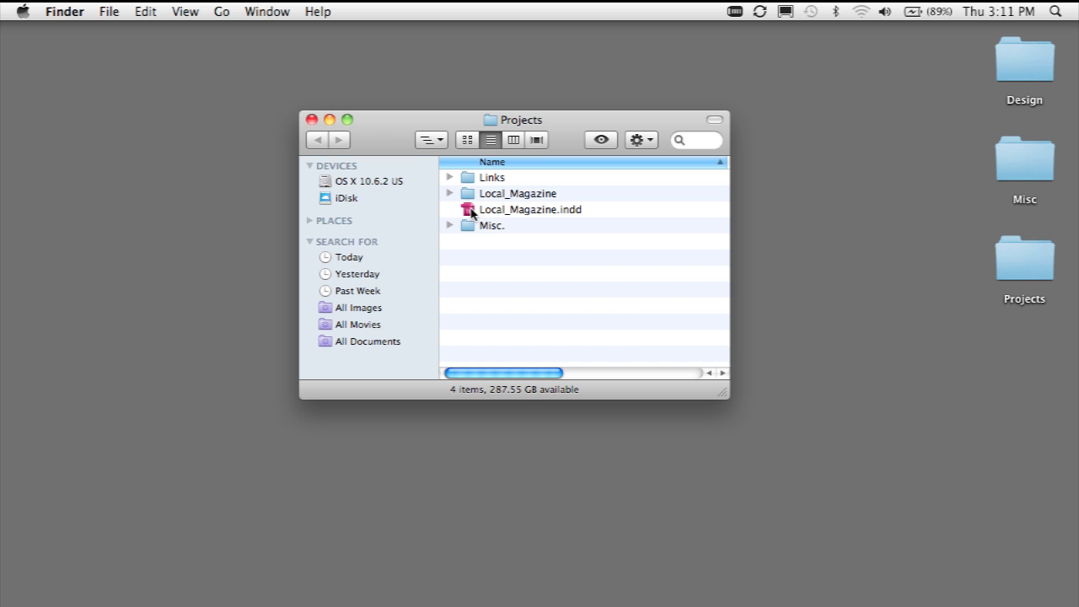
Open the original Local_Magazine.indd and move the Missing Fonts warning aside.
double_click(530, 209)
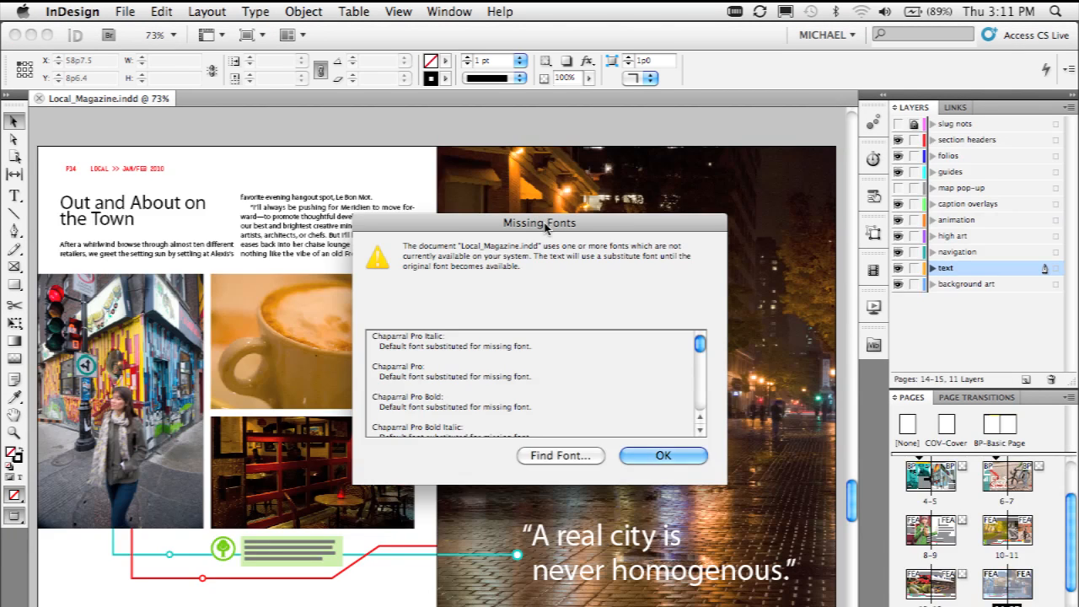
drag(540, 223, 512, 192)
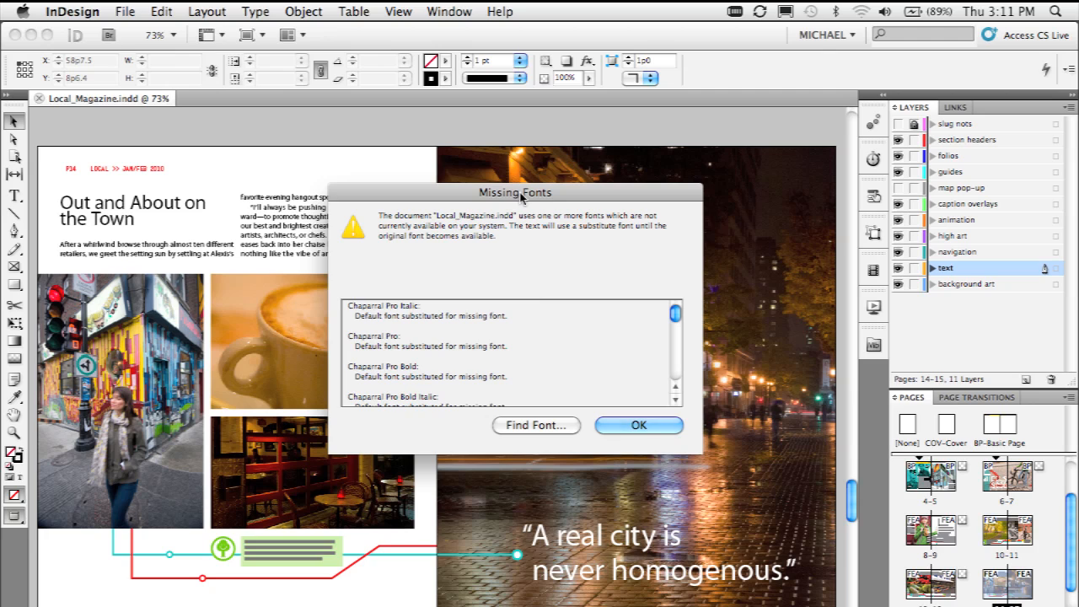
mouse_move(567, 308)
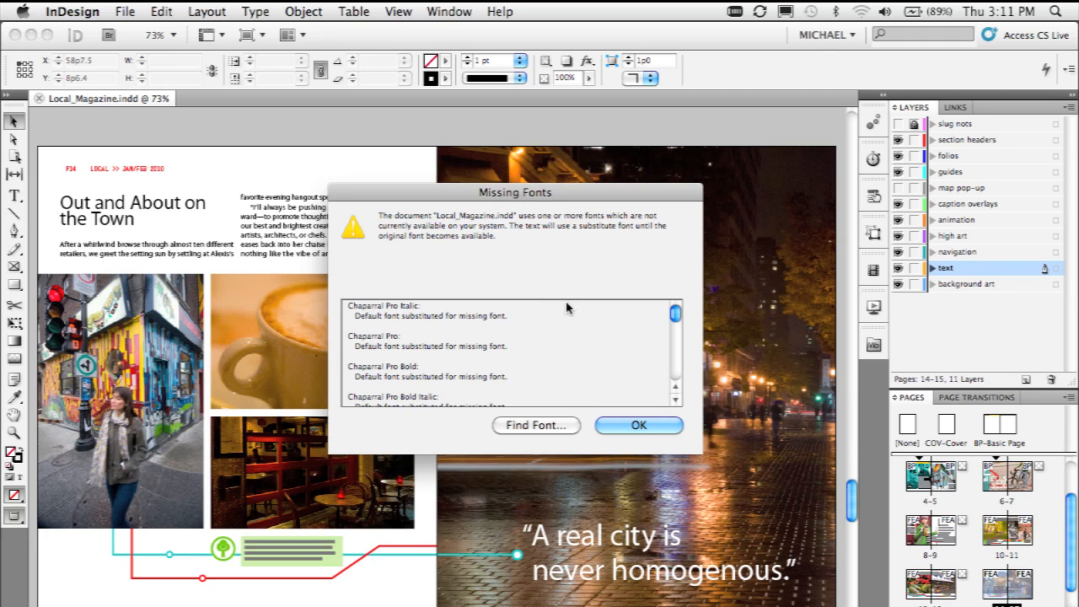
mouse_move(603, 256)
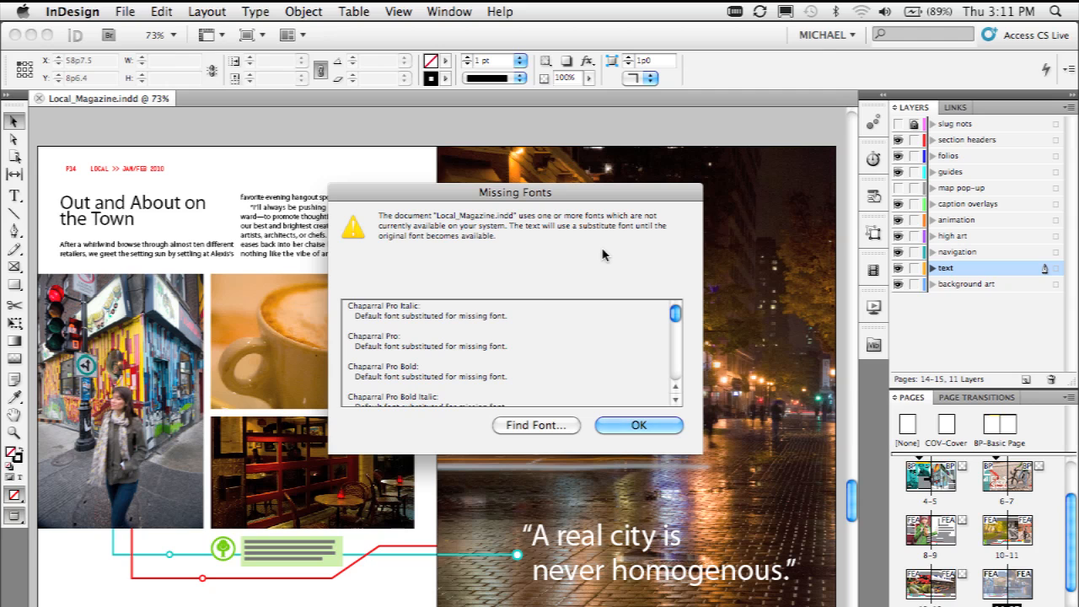
mouse_move(667, 388)
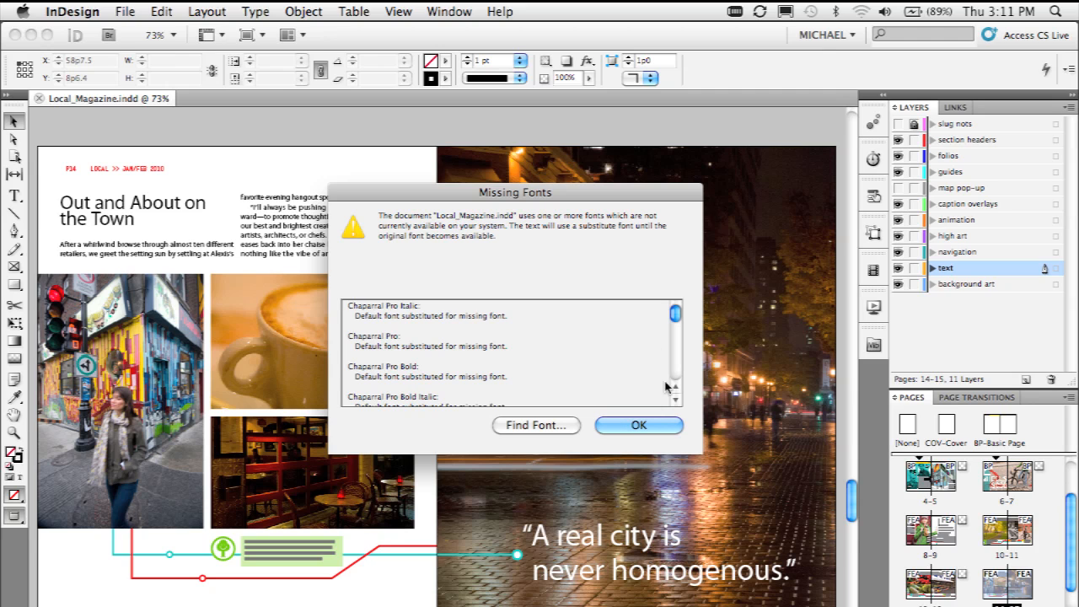
Dismiss the Missing Fonts warning listing Chaparral Pro substitutions.
click(638, 425)
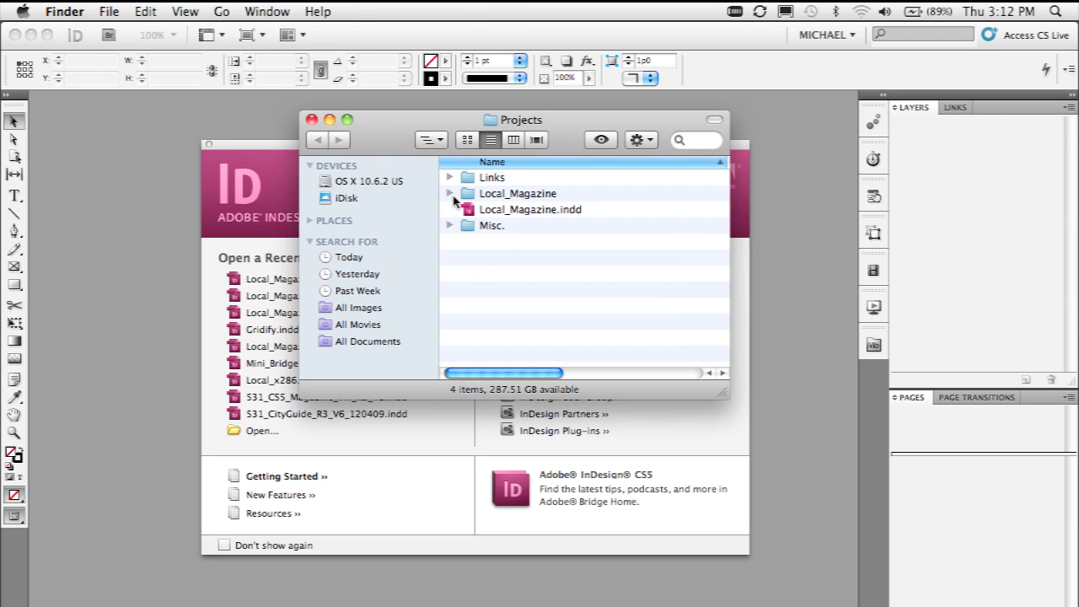
Expand the Local_Magazine package folder and select its packaged Local_Magazine.indd.
click(450, 193)
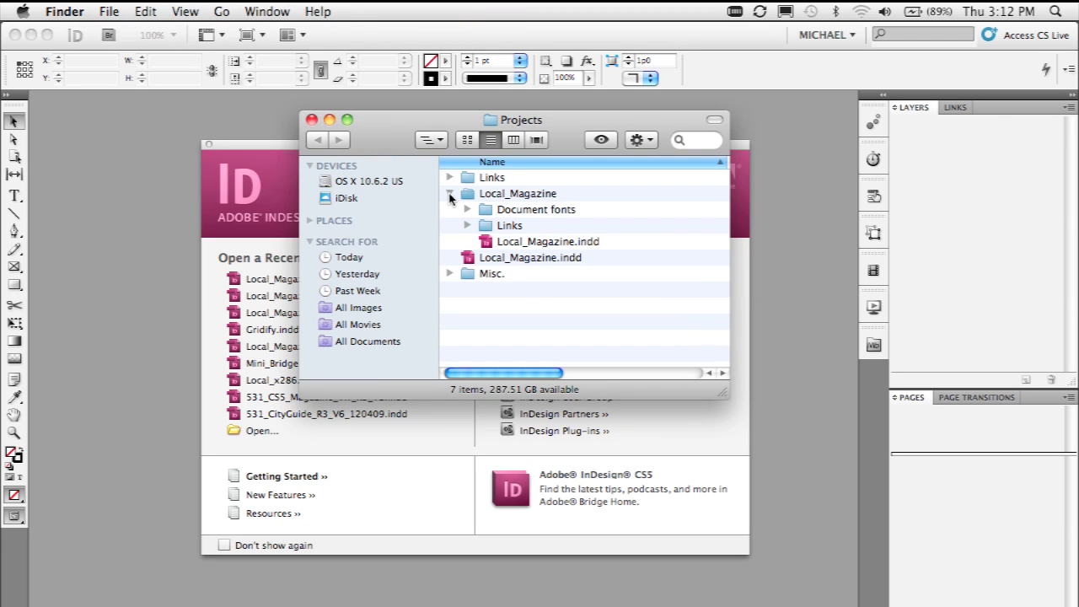
click(547, 241)
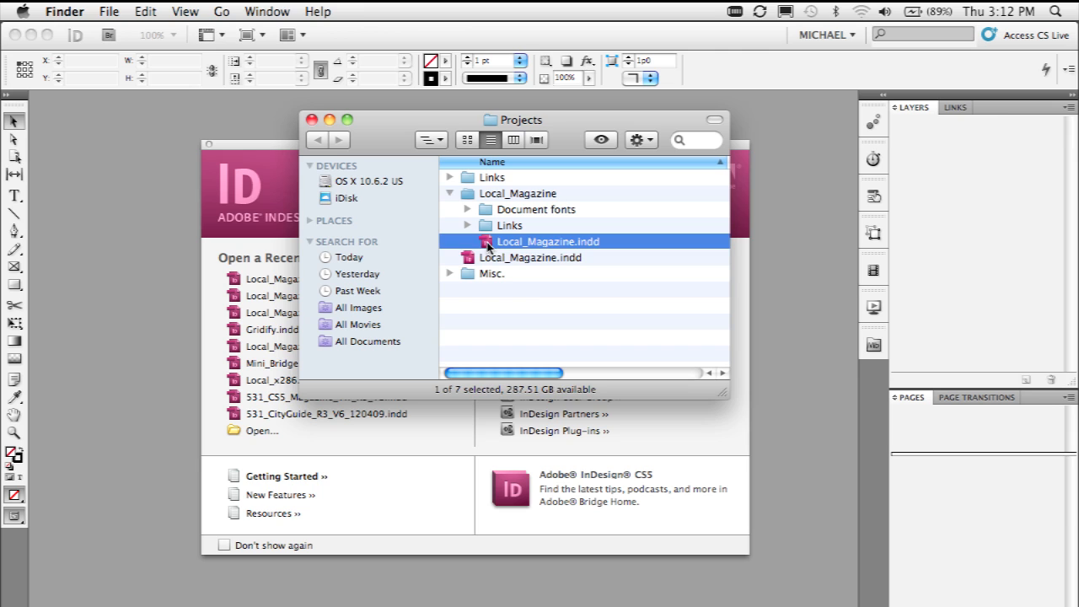
mouse_move(525, 198)
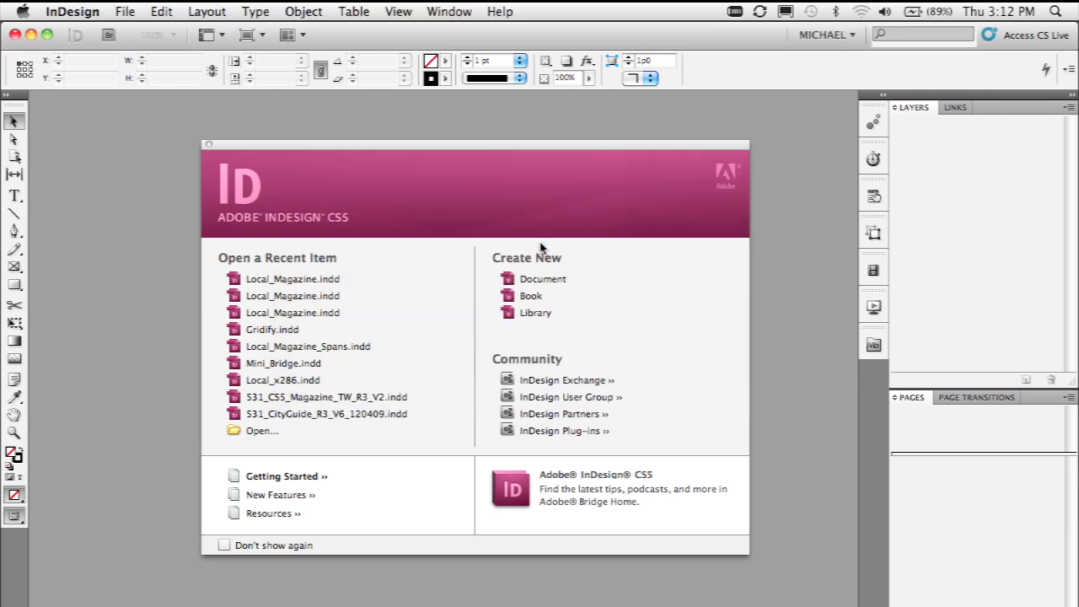
Confirm the packaged document opened without a Missing Fonts warning, Chaparral text intact.
click(292, 278)
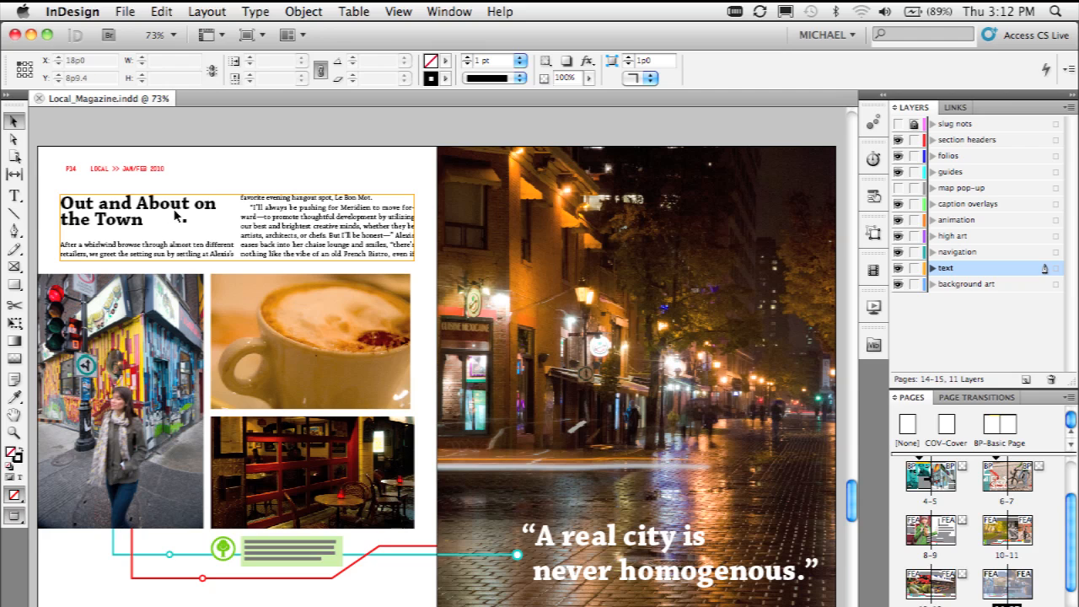
Show the Type > Font list with the Document-only Chaparral Pro group.
click(255, 11)
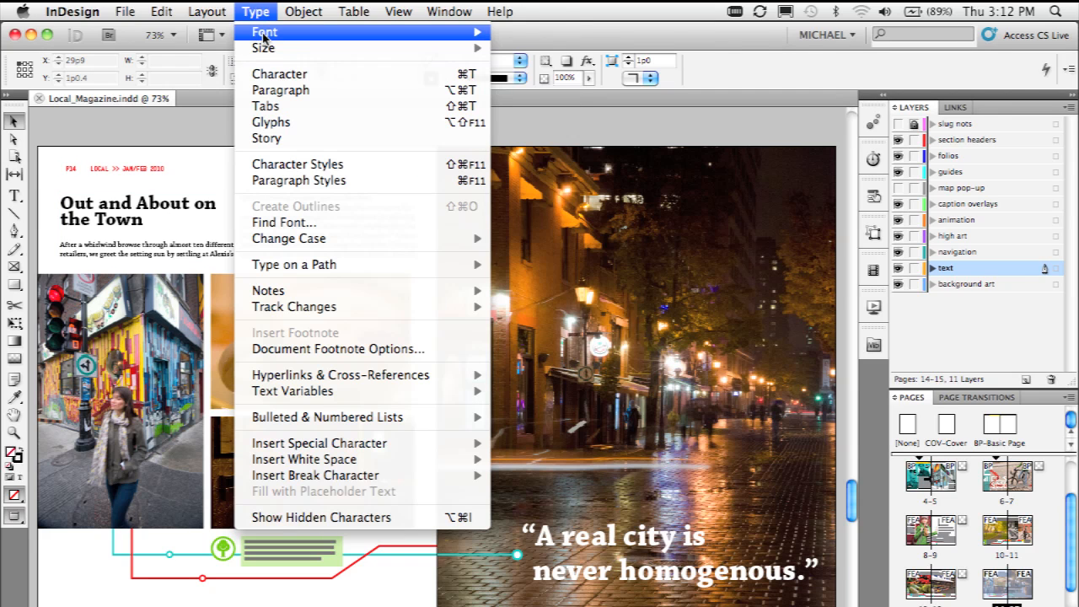
mouse_move(262, 38)
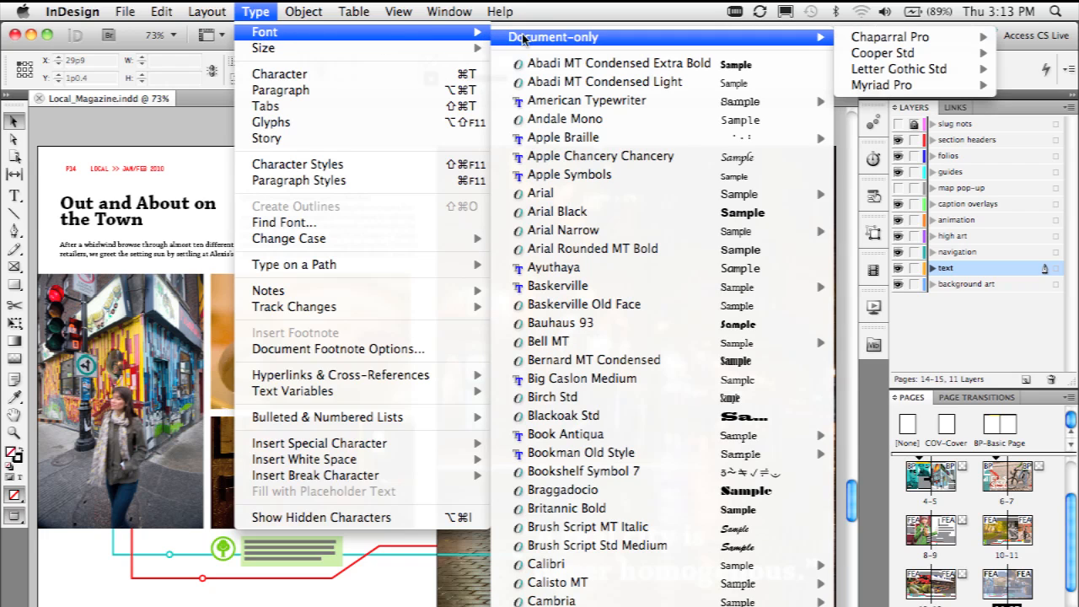
mouse_move(671, 44)
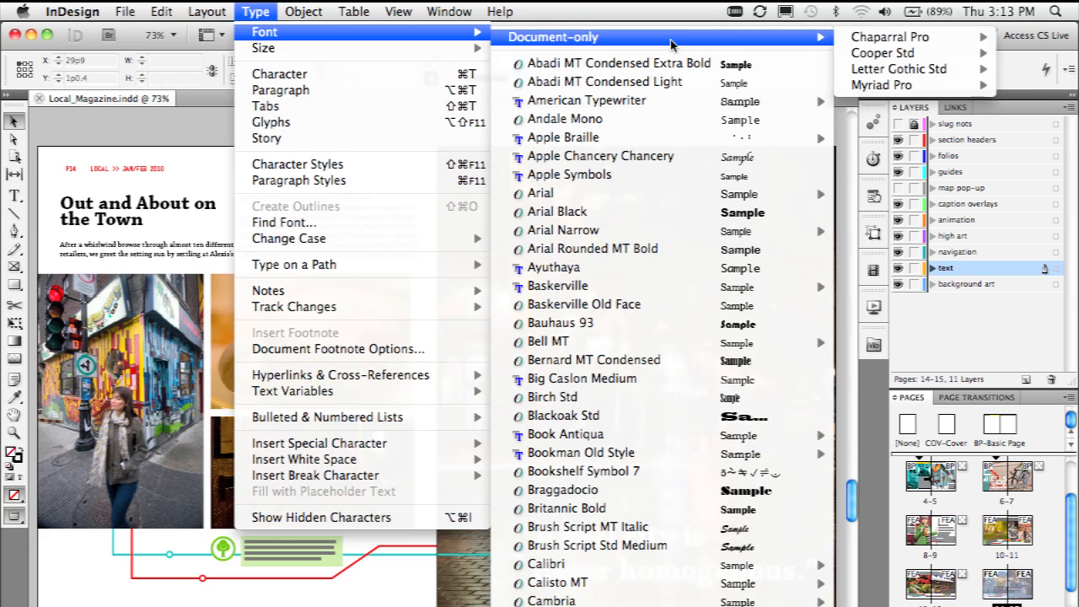
mouse_move(890, 36)
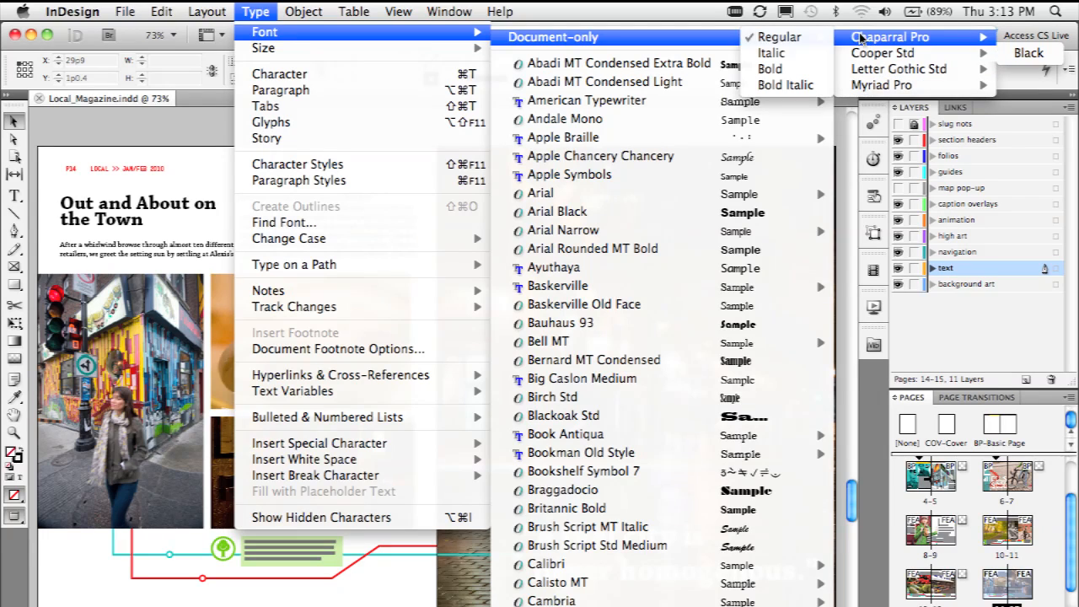